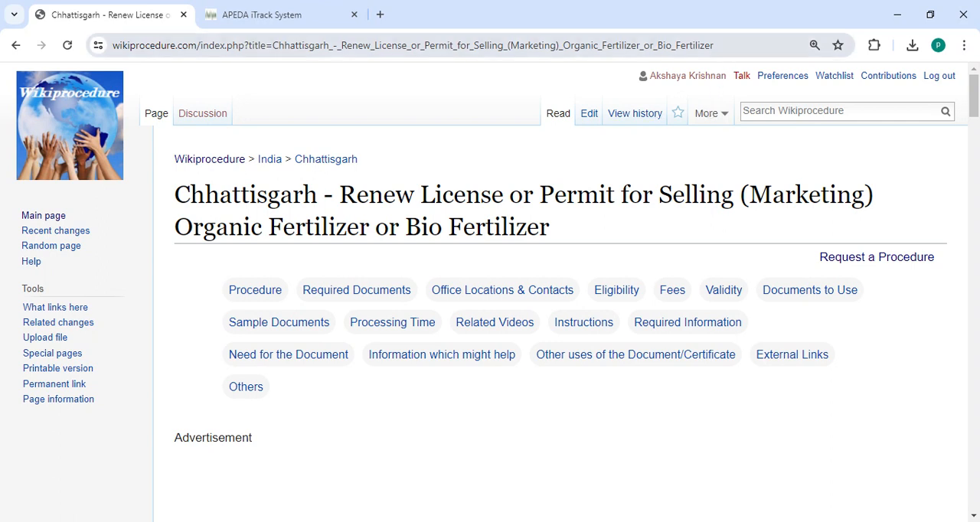
Select the page address, then scroll to the Apply Online steps with the official website link
left_click(413, 46)
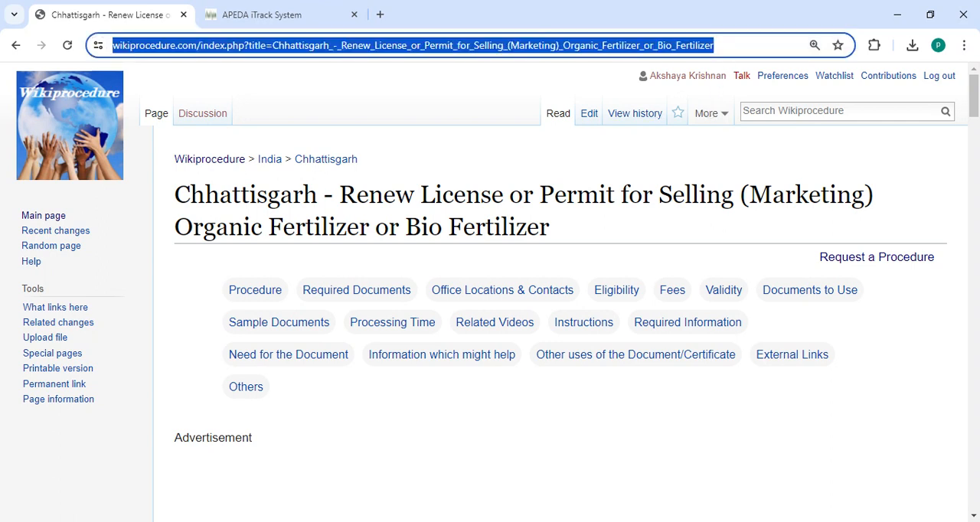
mouse_move(831, 455)
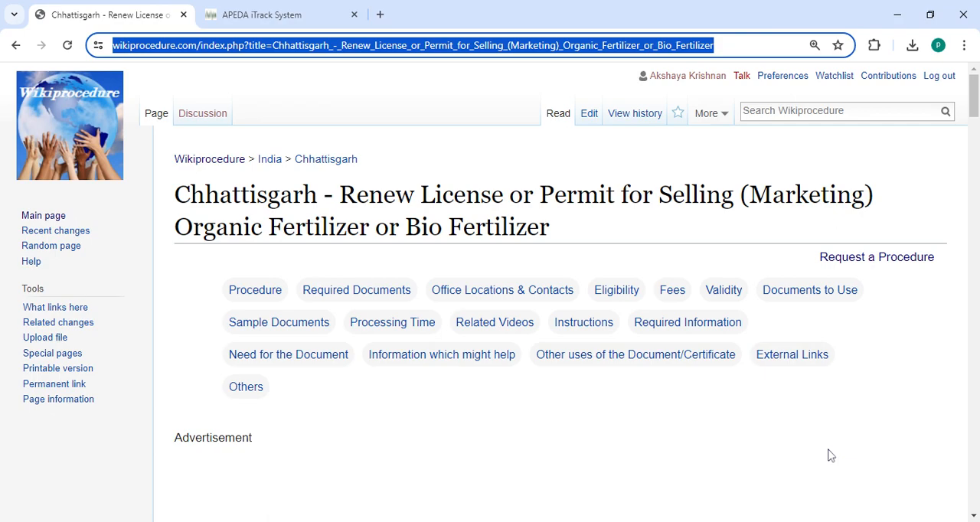
scroll("down", 3)
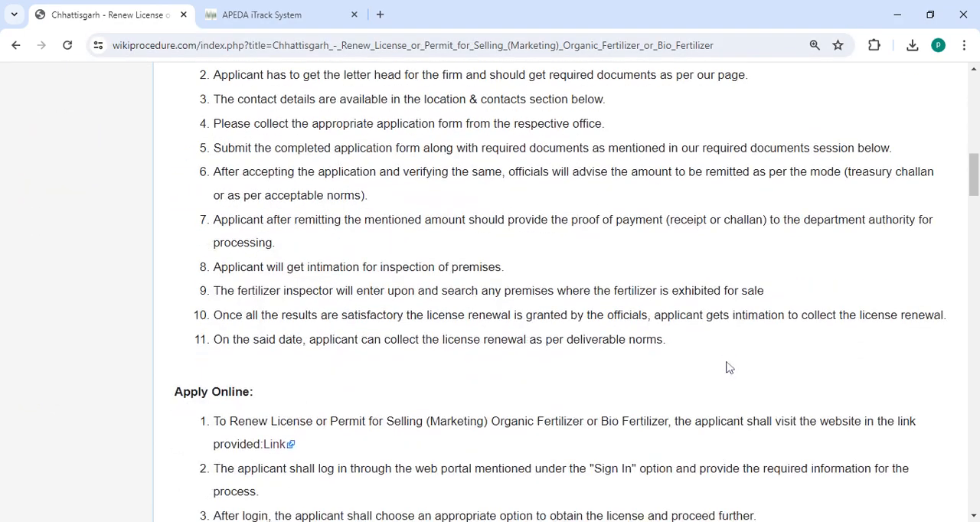
scroll("down", 3)
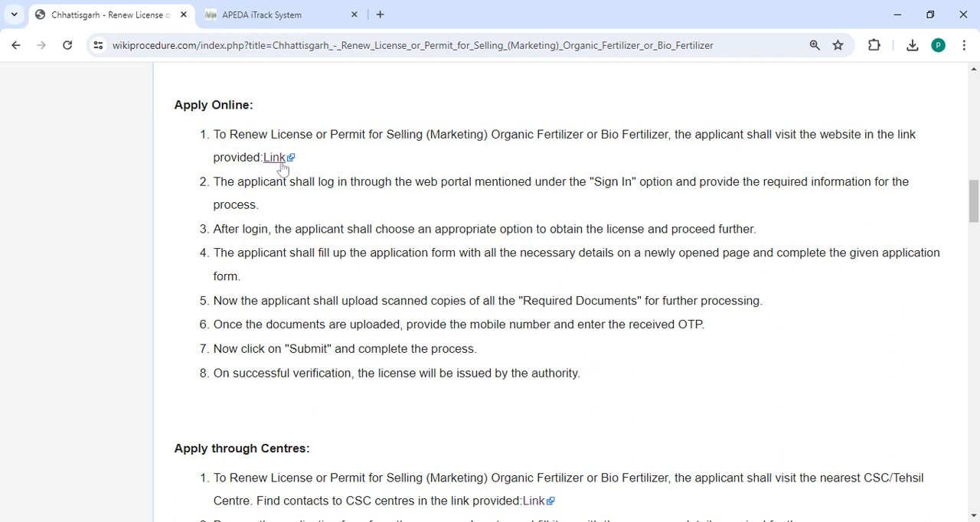
left_click(280, 13)
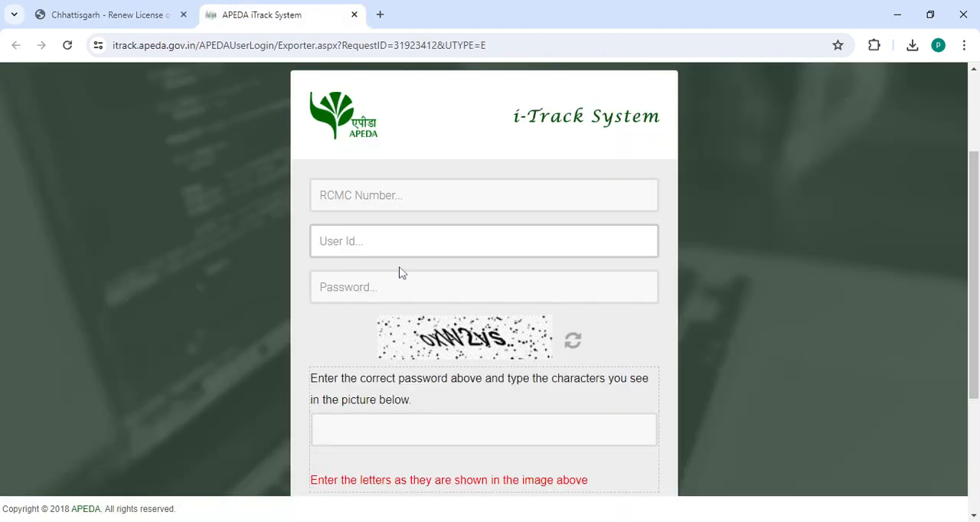
scroll("down", 3)
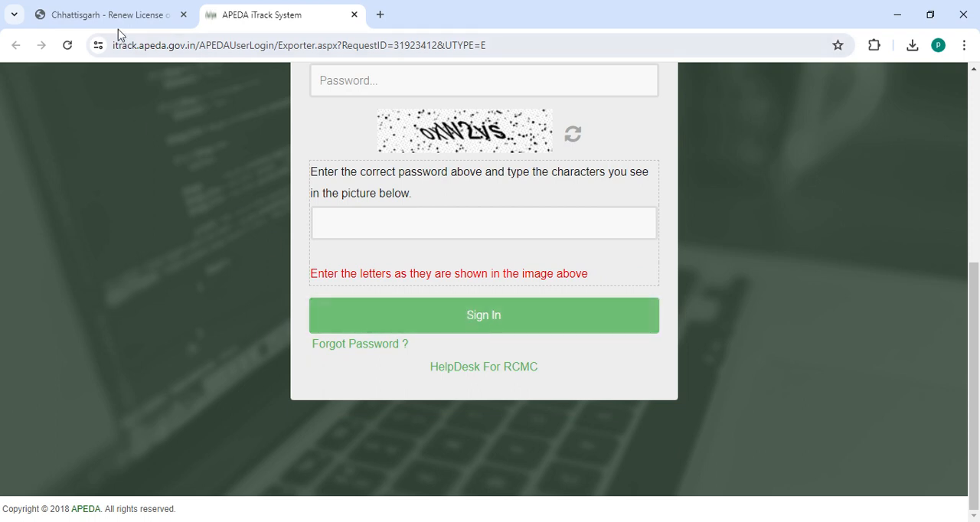
left_click(107, 14)
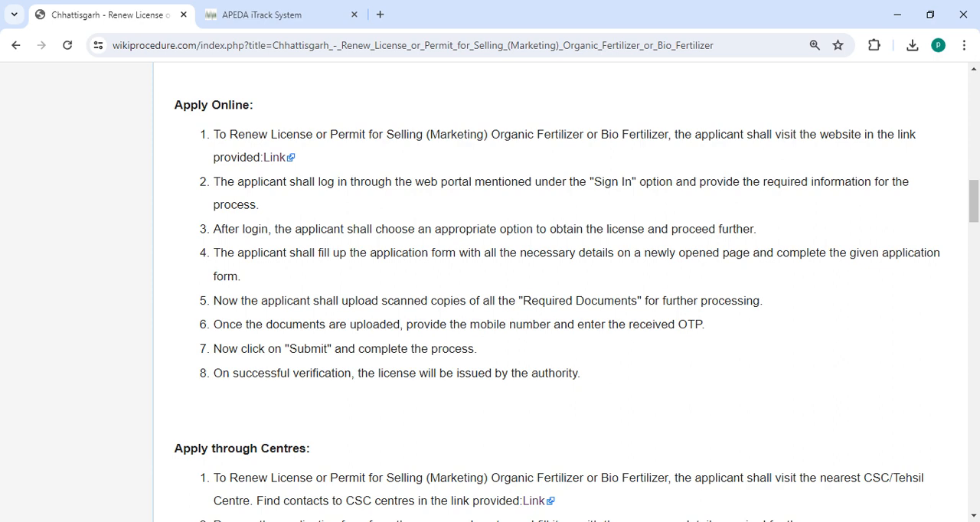
Scroll through Required Documents, Office Locations, Eligibility and Fees to Validity and Documents to Use
scroll("down", 3)
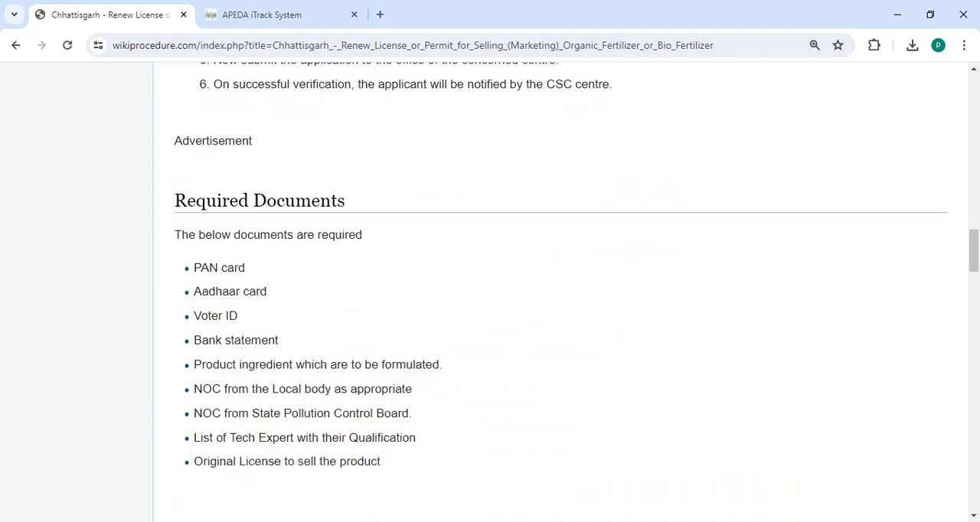
scroll("down", 3)
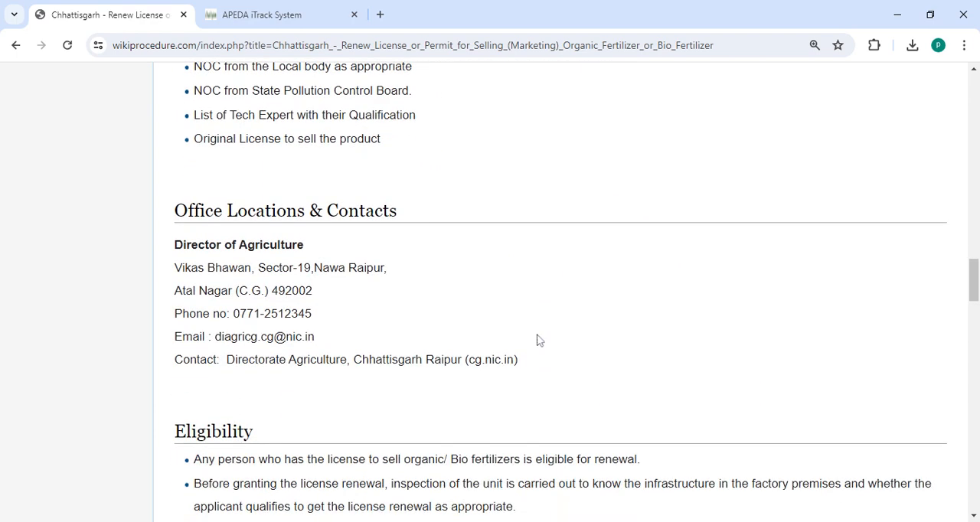
scroll("down", 3)
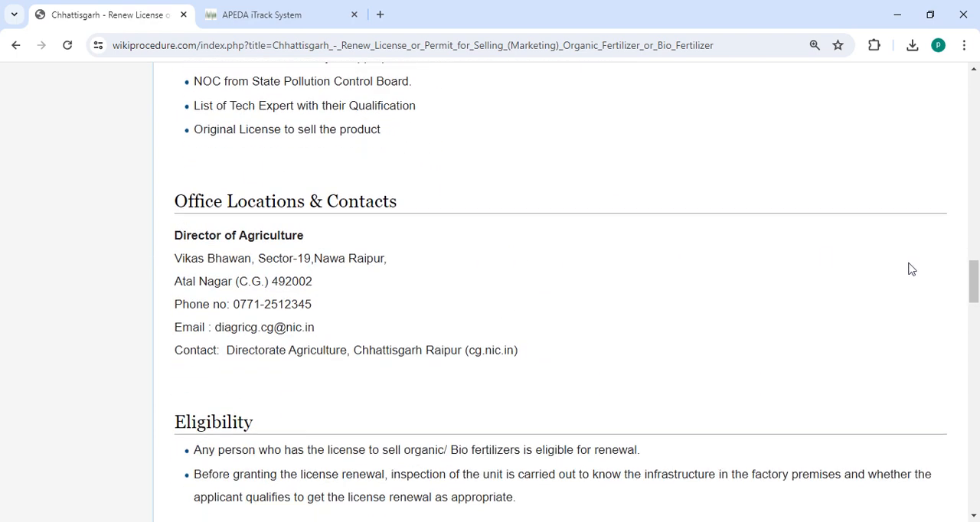
scroll("down", 3)
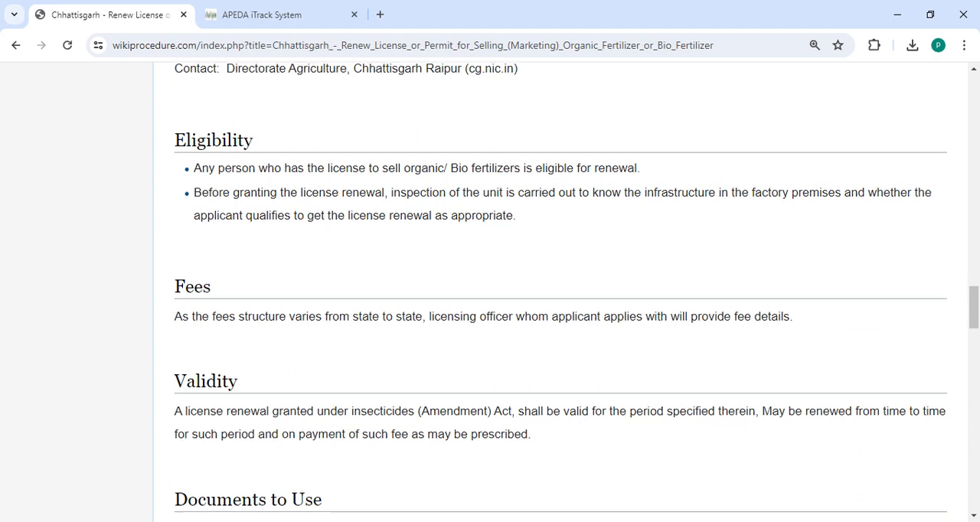
scroll("down", 3)
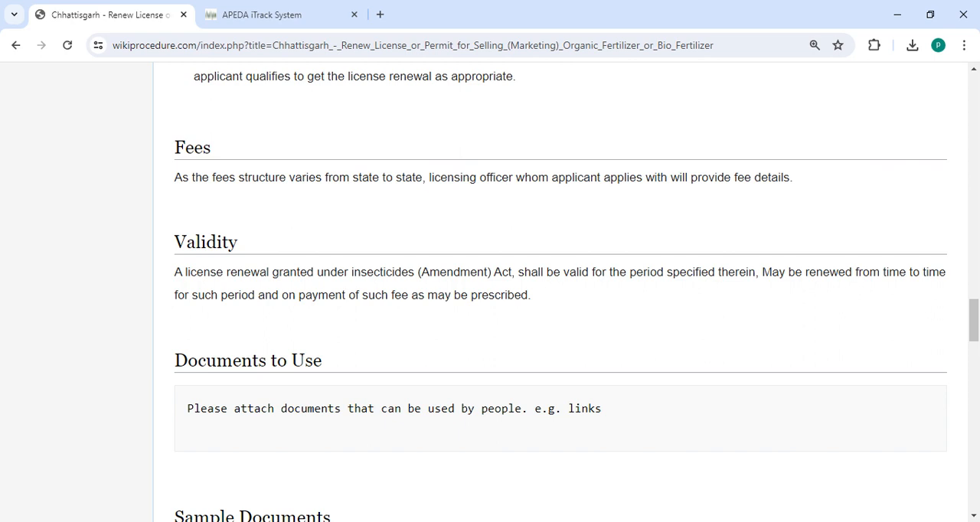
Scroll past Processing Time, Required Information and External Links to the page footer
scroll("down", 3)
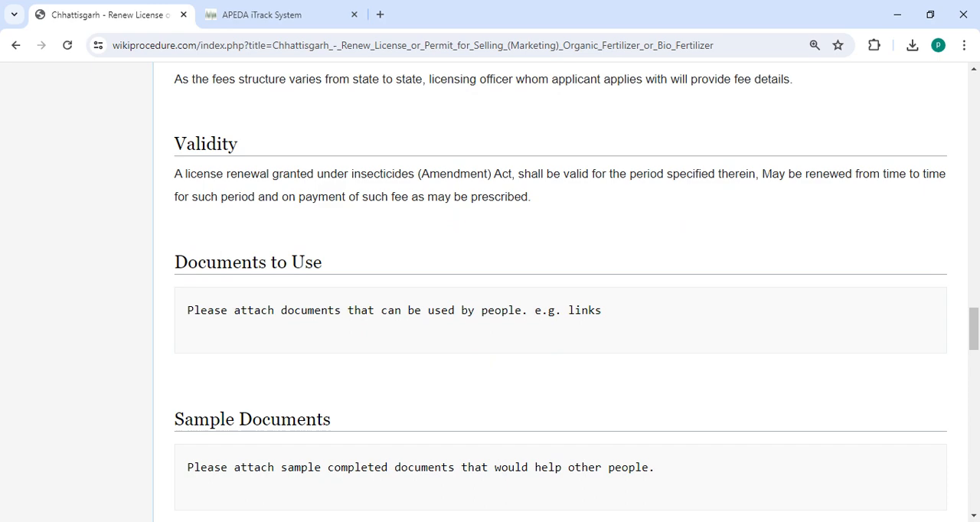
scroll("down", 3)
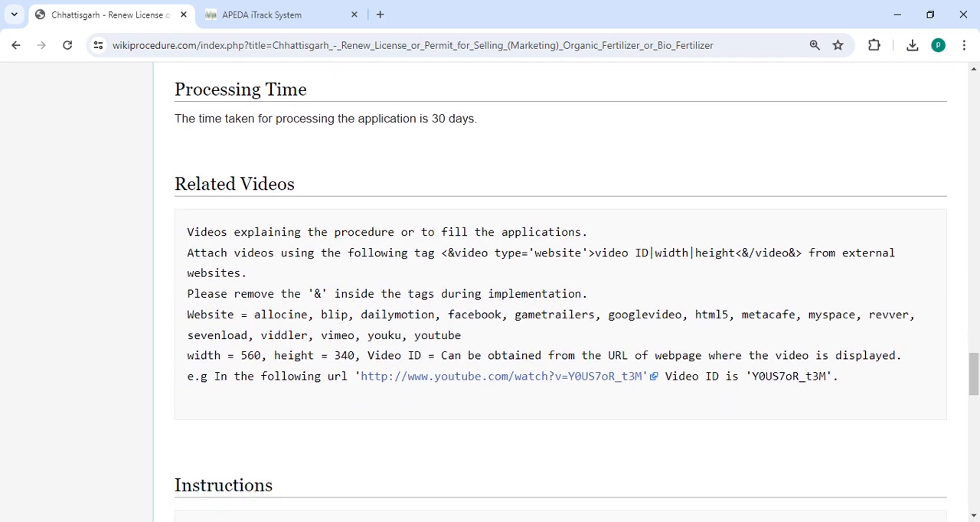
scroll("down", 3)
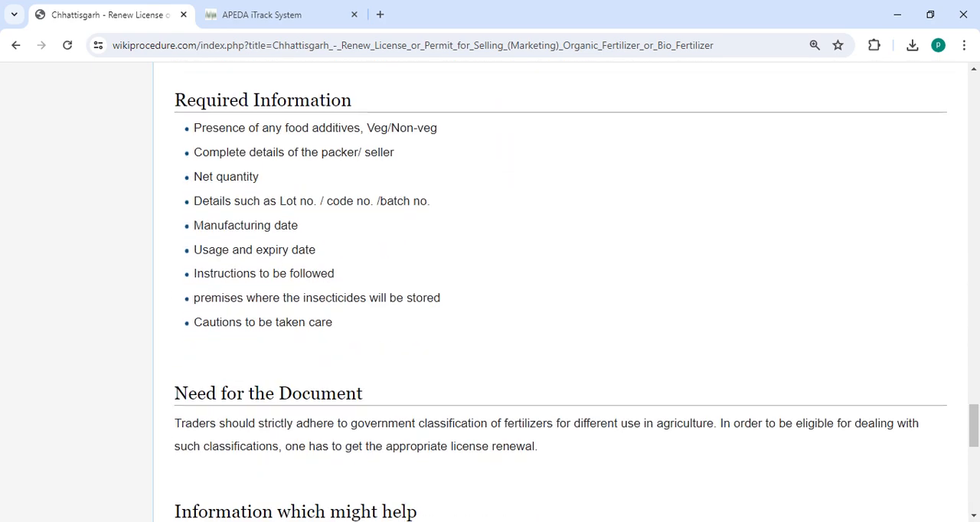
scroll("down", 3)
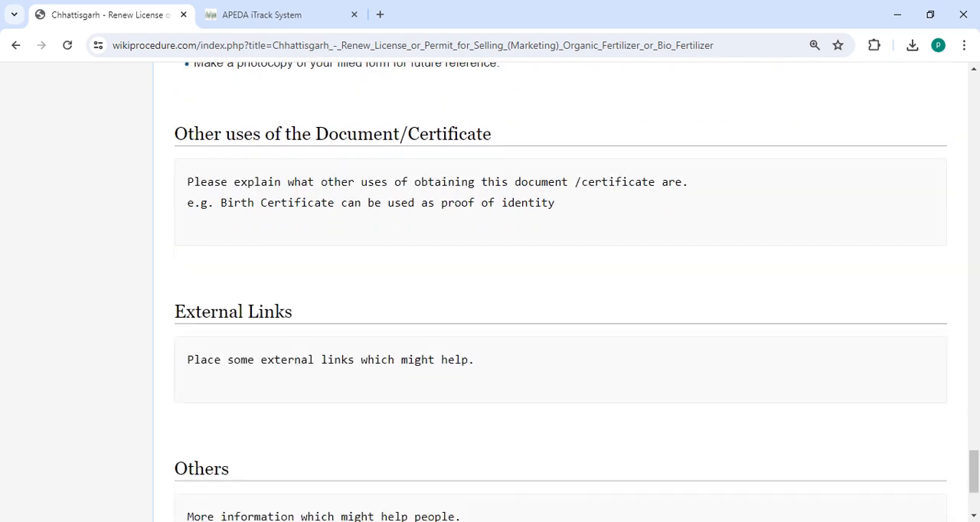
scroll("down", 3)
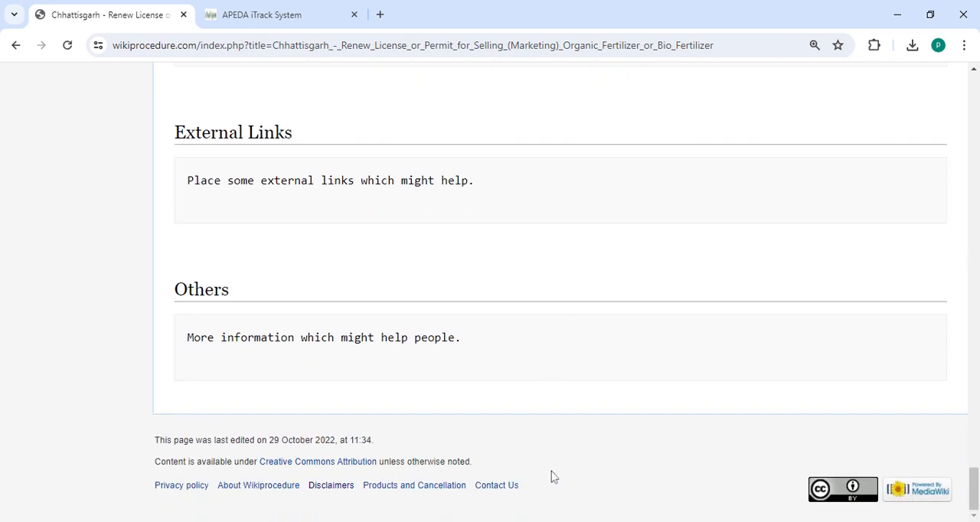